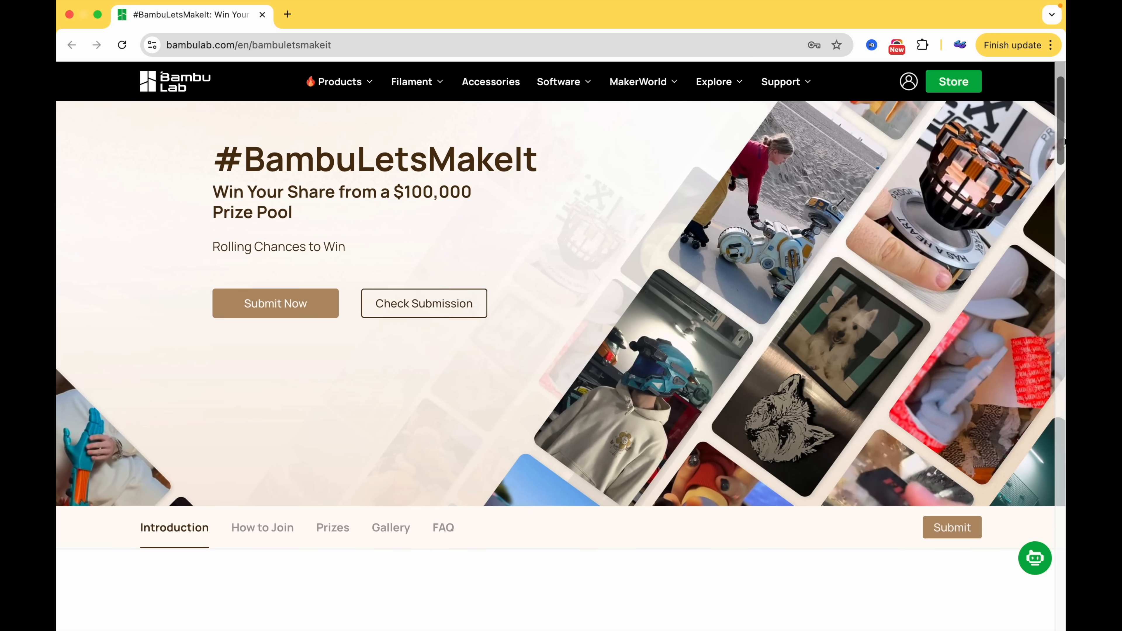
scroll(down, 3)
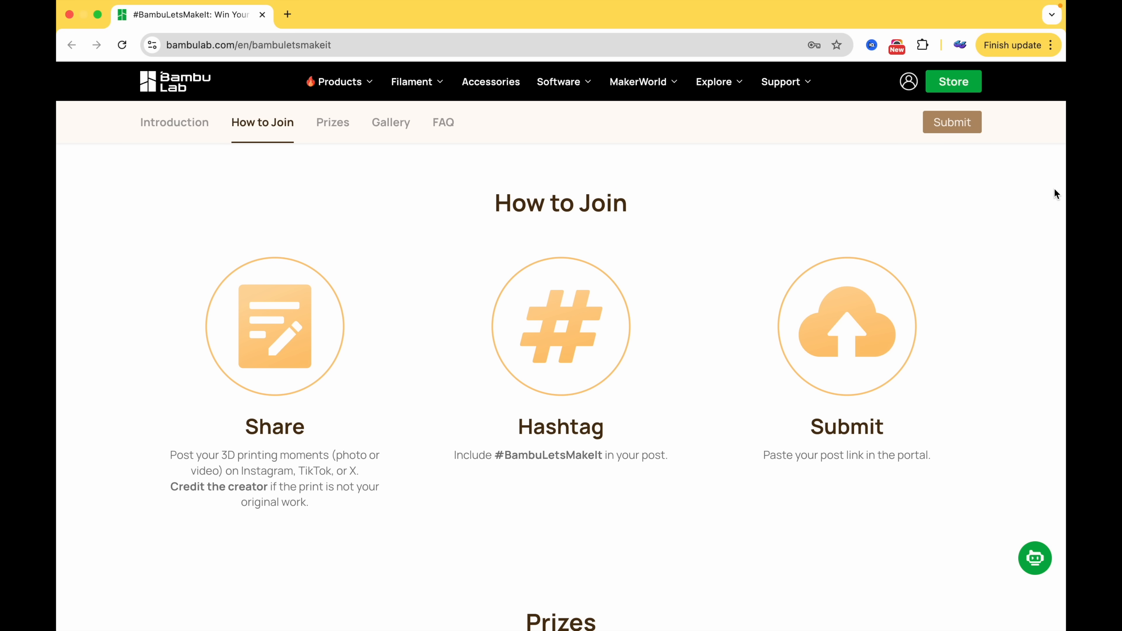
scroll(down, 3)
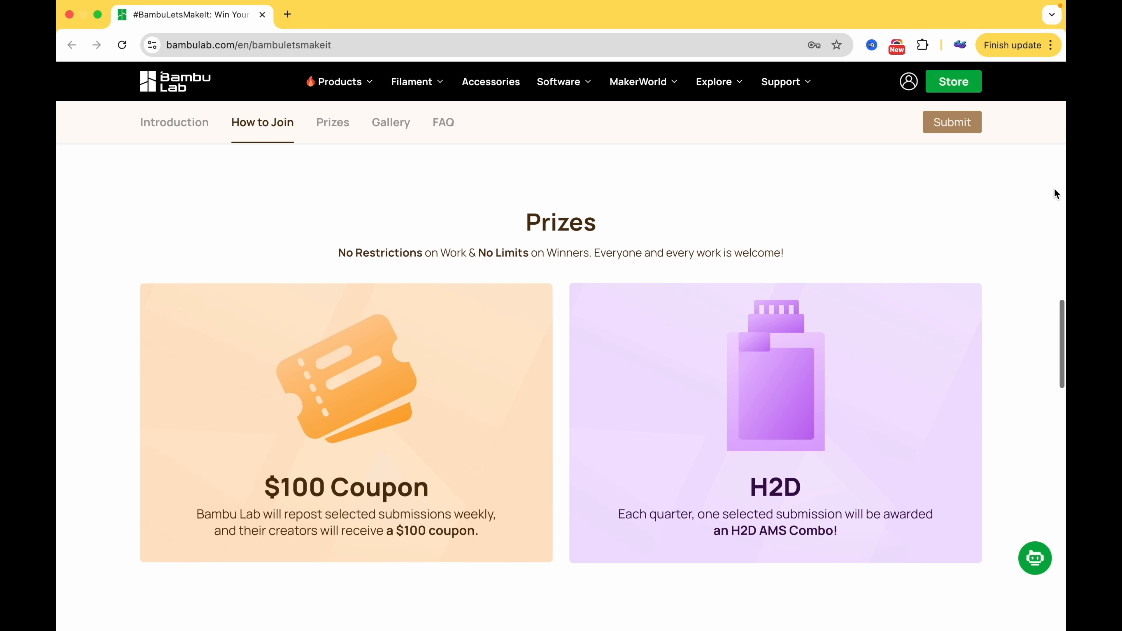